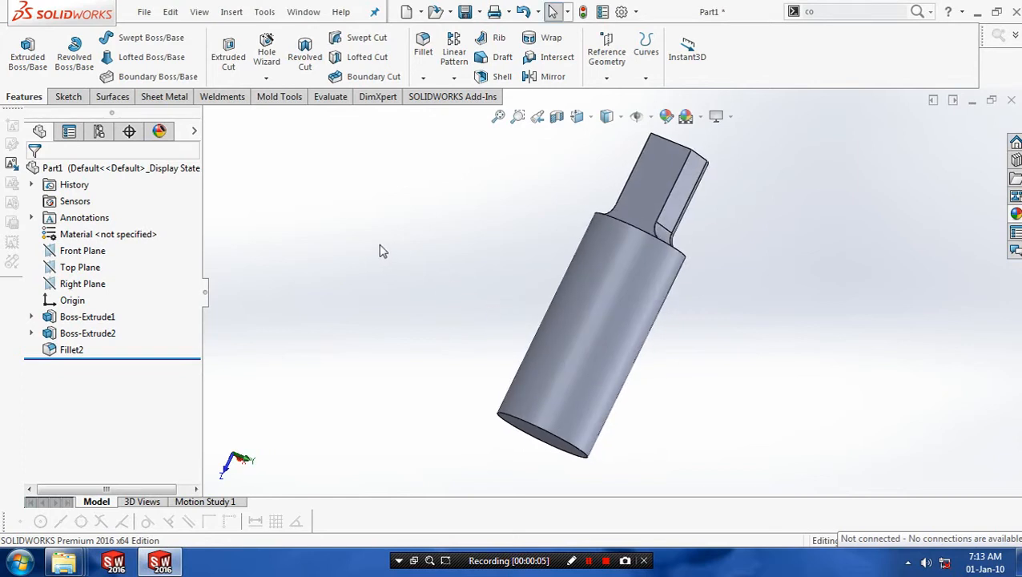
# Start Sketch7 on the bottom face and convert its circular edge into the sketch.
pyautogui.click(66, 96)
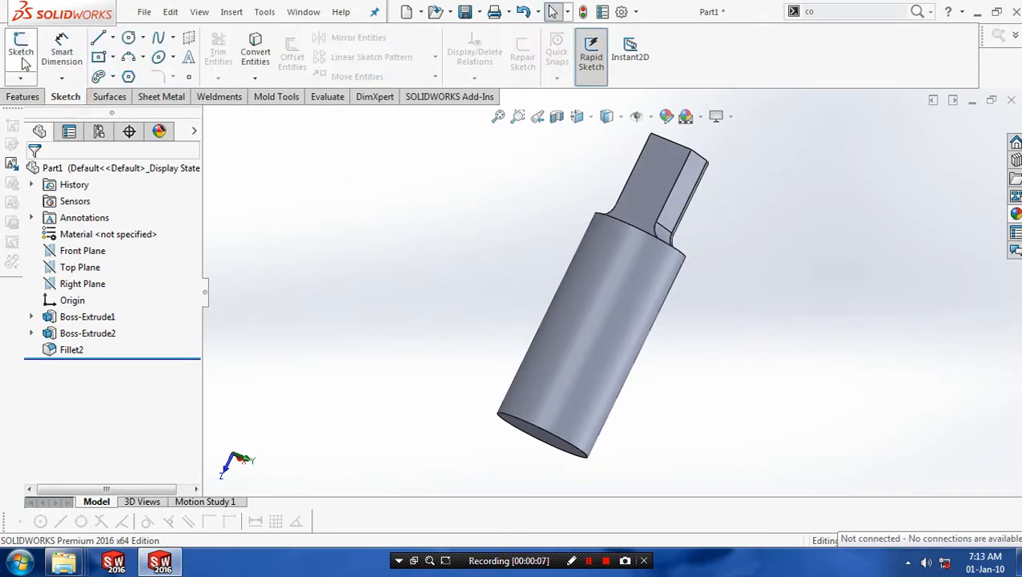
pyautogui.click(21, 39)
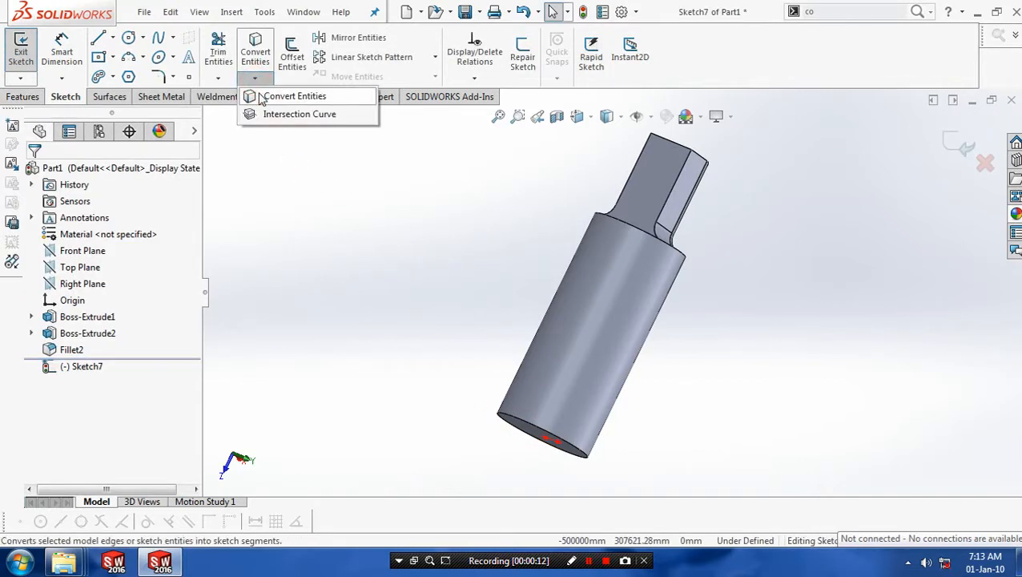
pyautogui.click(295, 95)
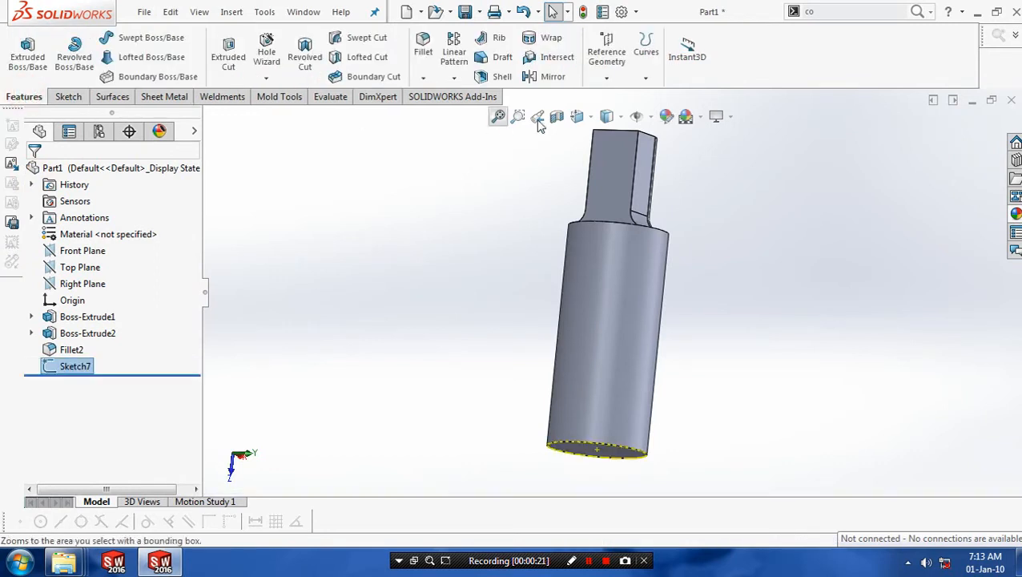
# Build Helix/Spiral3 from the end-face circle and add Plane3 perpendicular at its start point.
pyautogui.click(625, 77)
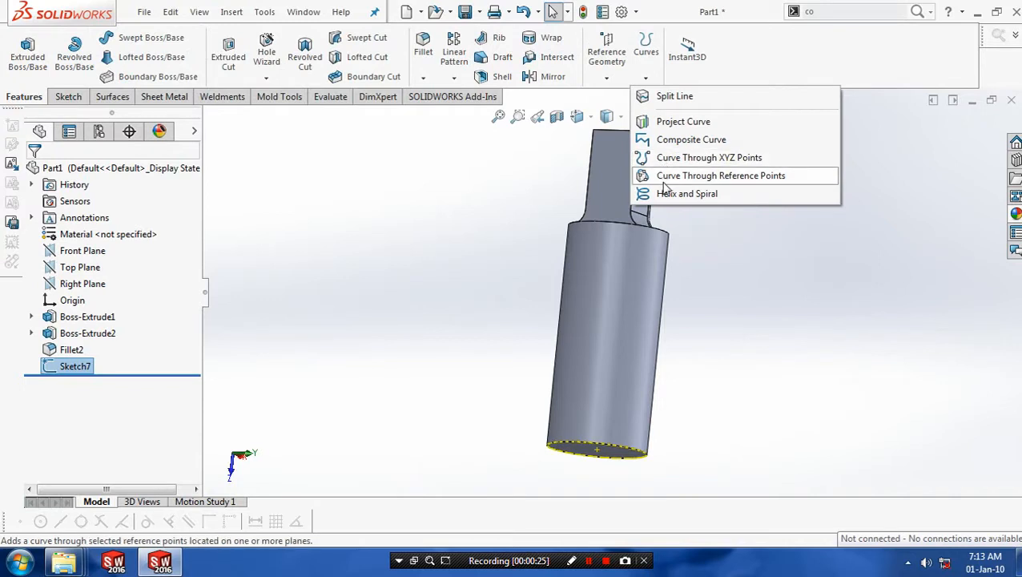
pyautogui.click(686, 193)
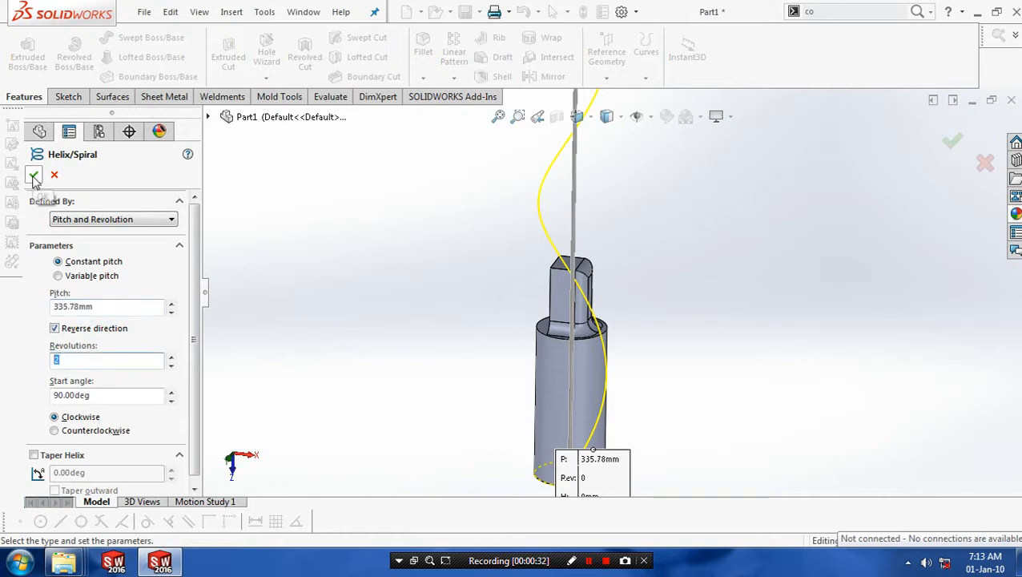
pyautogui.click(35, 175)
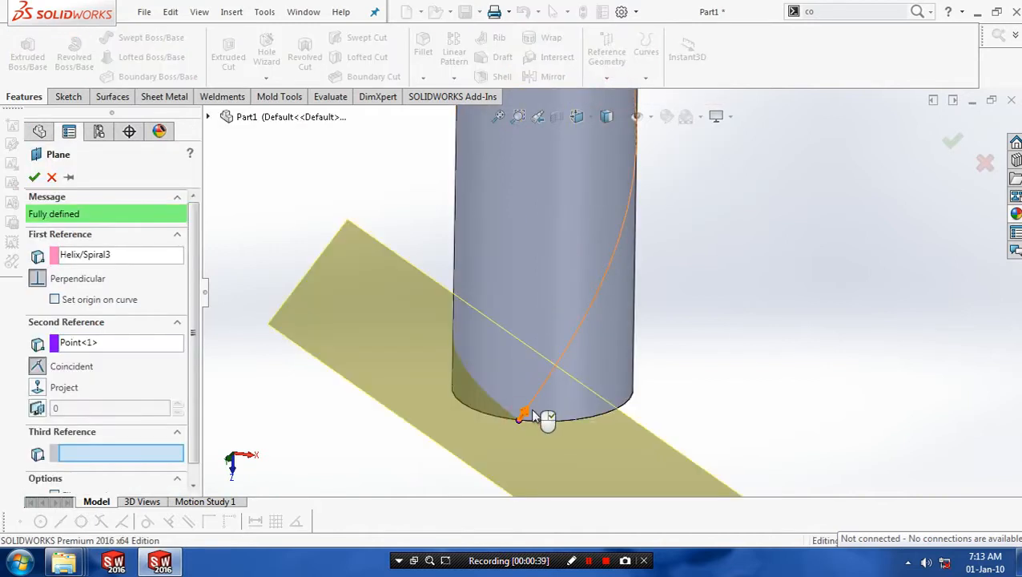
pyautogui.click(35, 177)
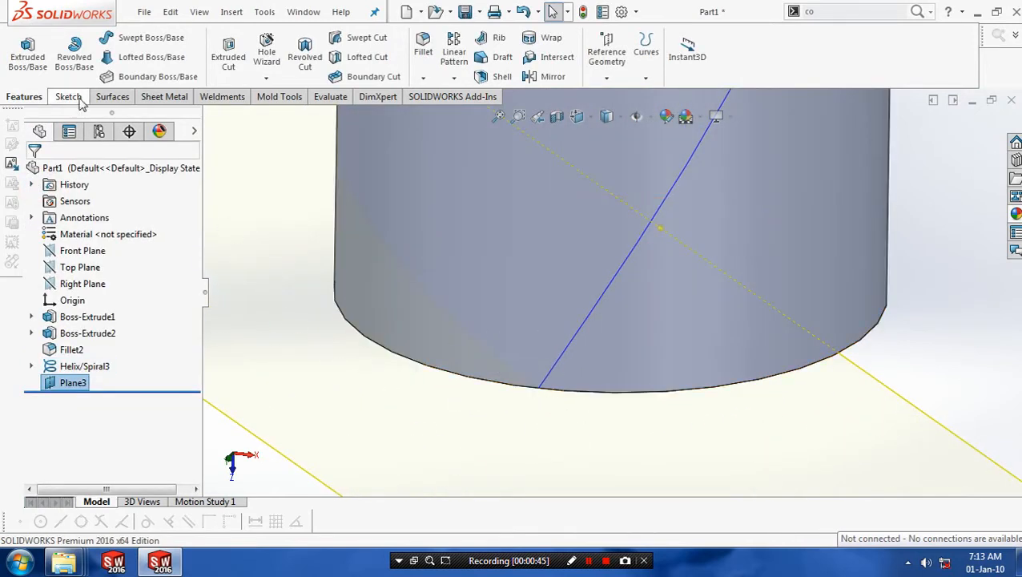
# Draw a small circle on Plane3 at the helix start and dimension its diameter.
pyautogui.click(66, 96)
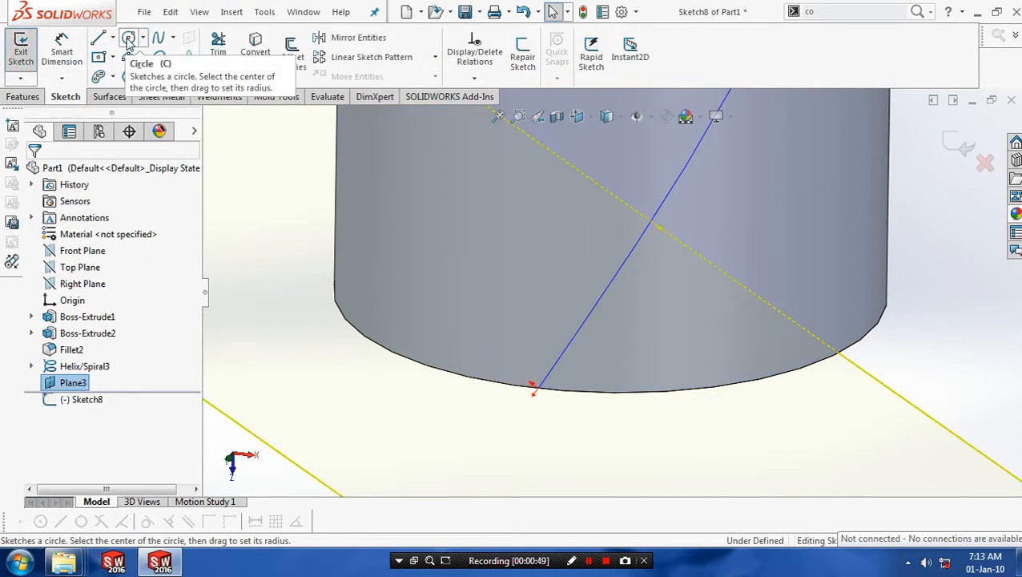
pyautogui.click(130, 37)
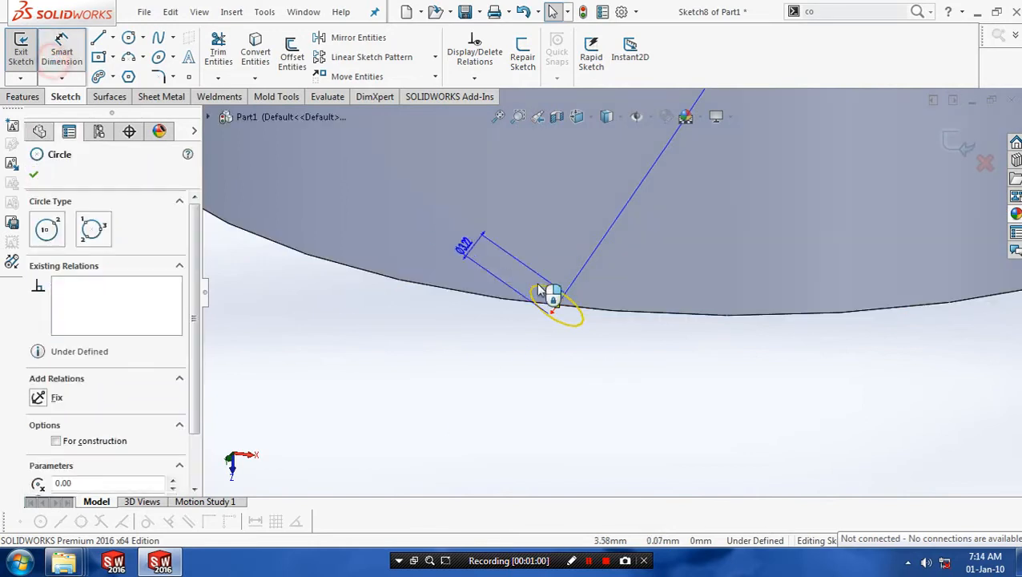
pyautogui.click(555, 291)
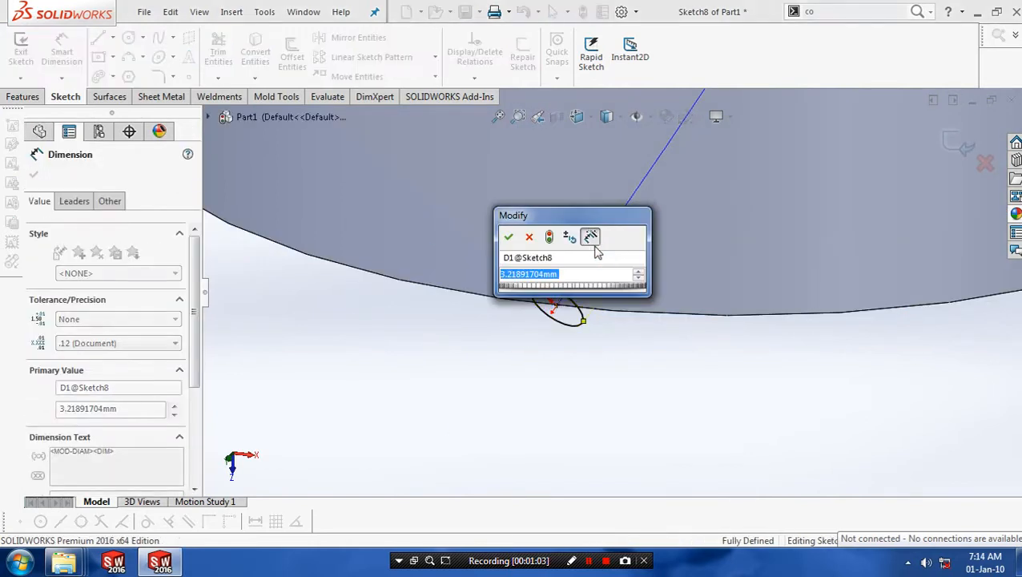
pyautogui.click(508, 237)
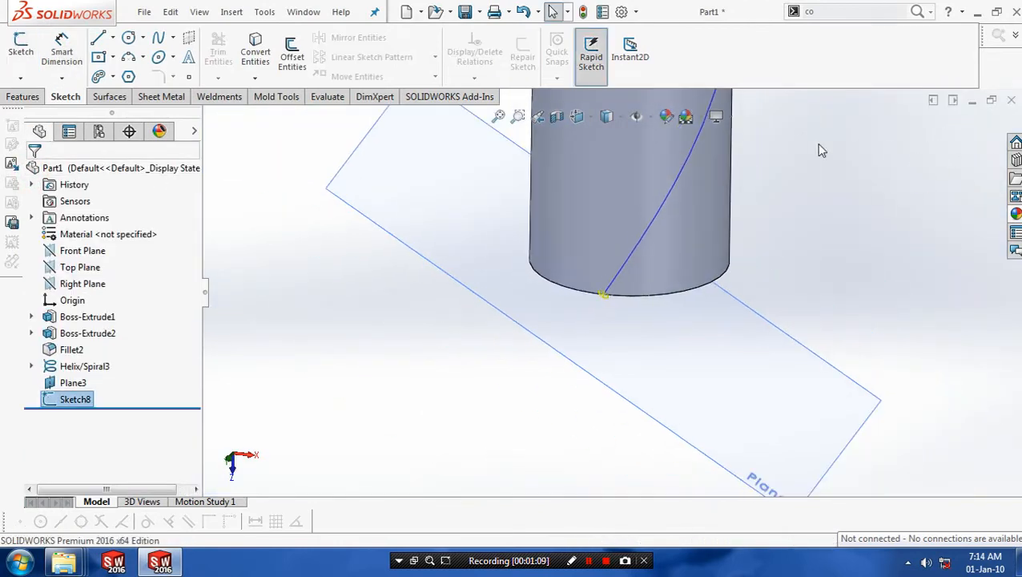
# Swept-cut Sketch8 along Helix/Spiral3 to make Cut-Sweep3, then hide Plane3.
pyautogui.click(22, 96)
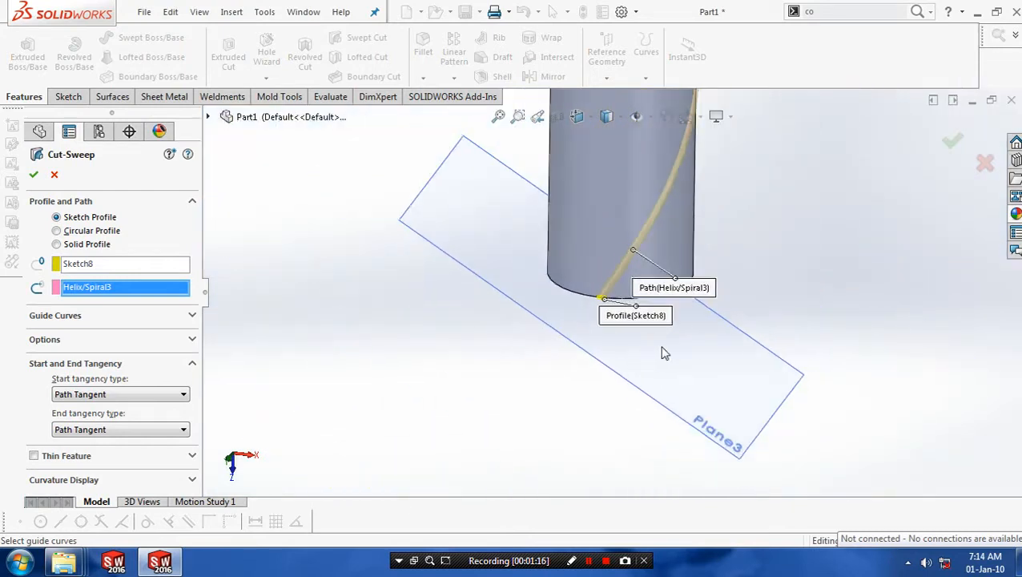
pyautogui.click(33, 174)
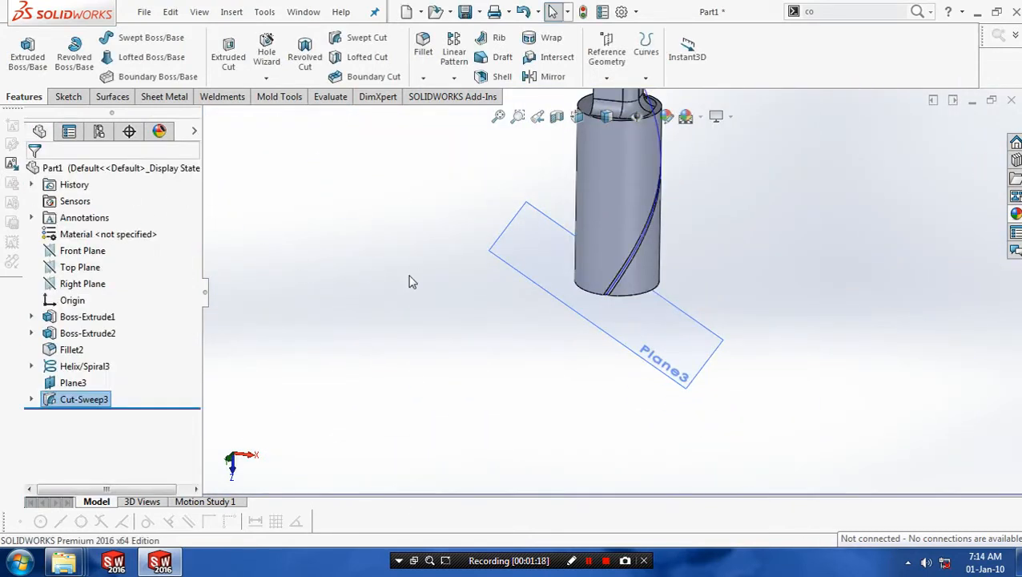
pyautogui.rightClick(664, 360)
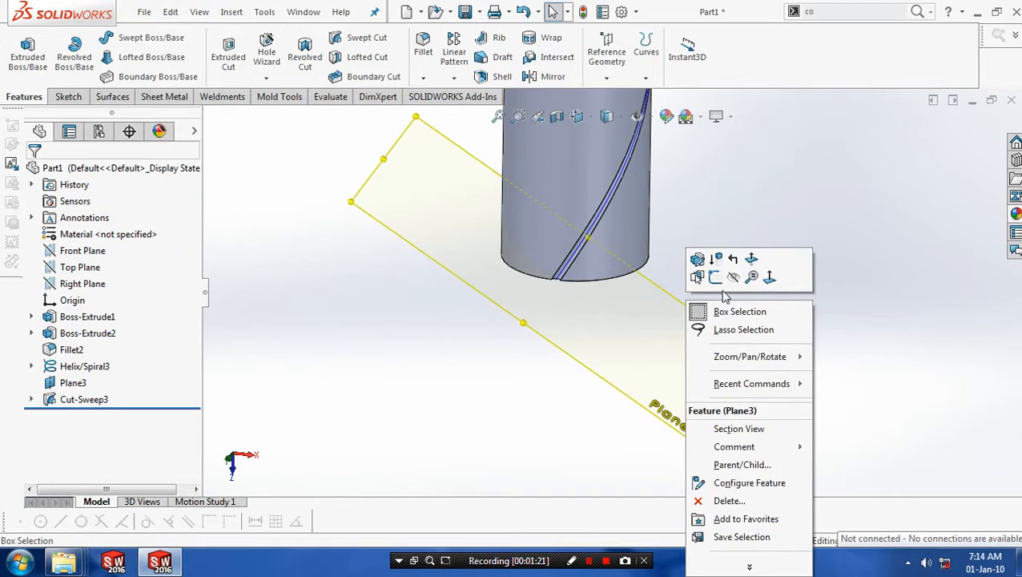
pyautogui.click(85, 366)
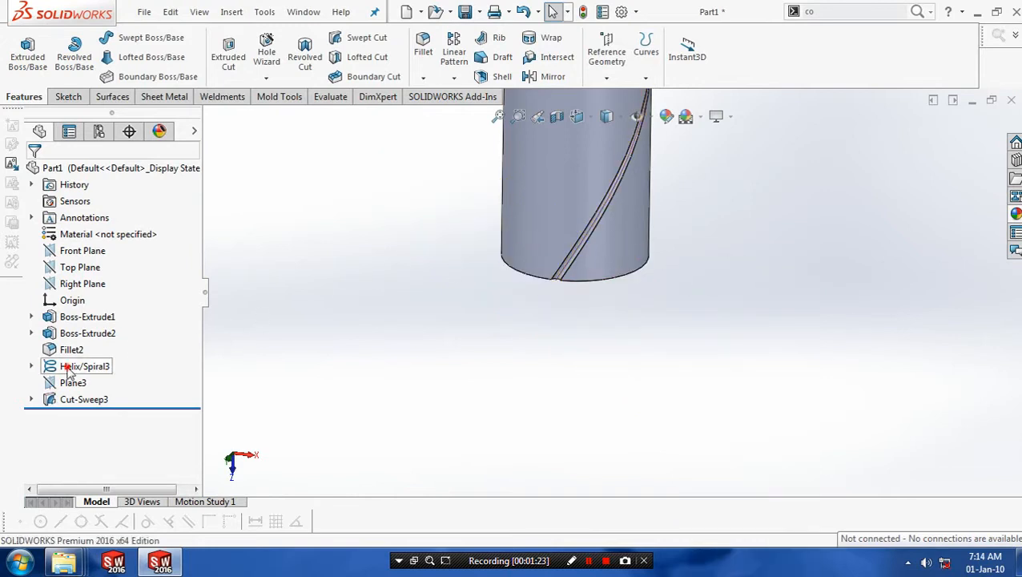
pyautogui.click(84, 366)
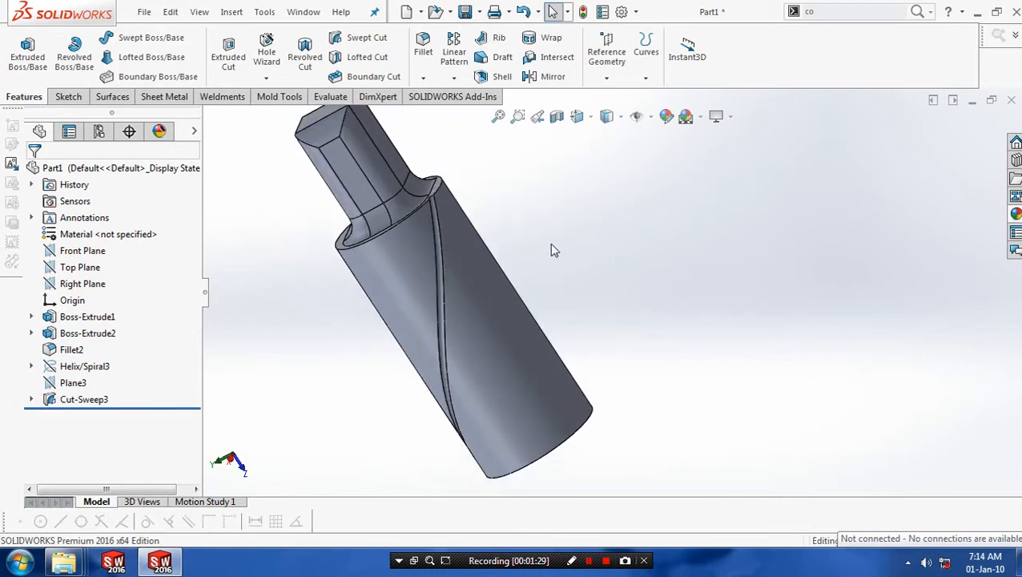
# Circular-pattern Cut-Sweep3 about the body's circular edge with 15 instances, creating CirPattern3.
pyautogui.click(455, 77)
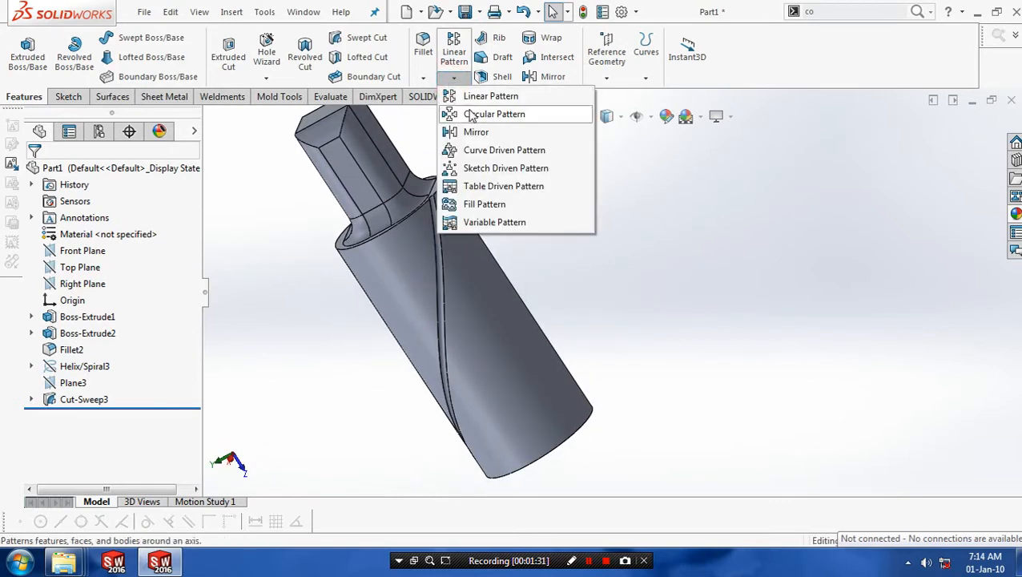
pyautogui.click(499, 113)
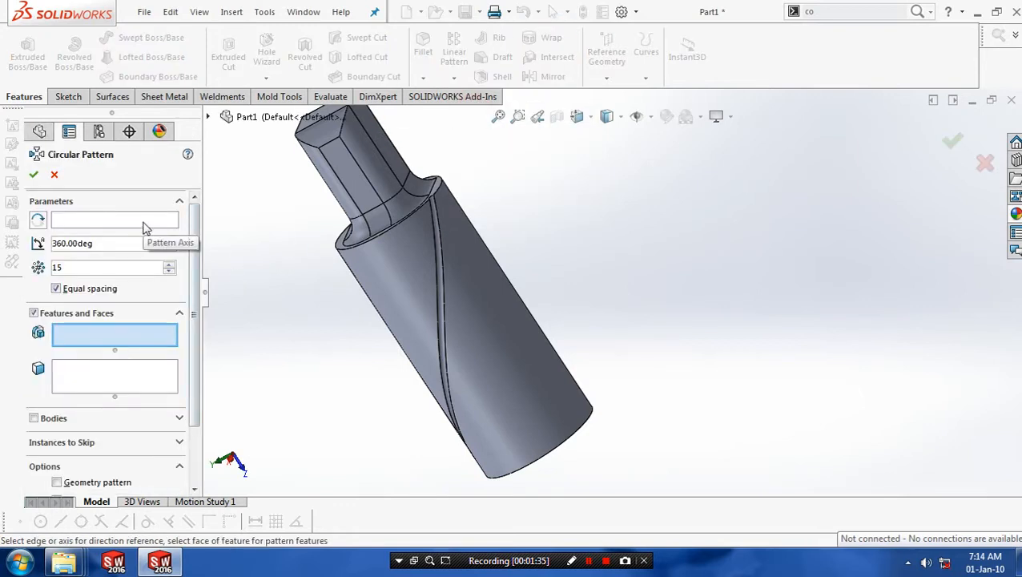
pyautogui.click(362, 240)
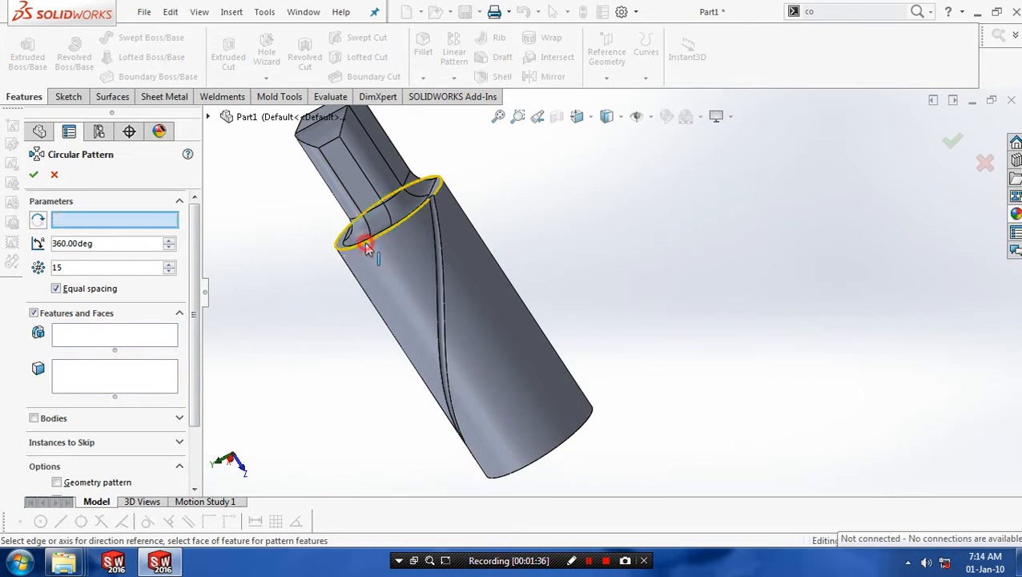
pyautogui.click(366, 245)
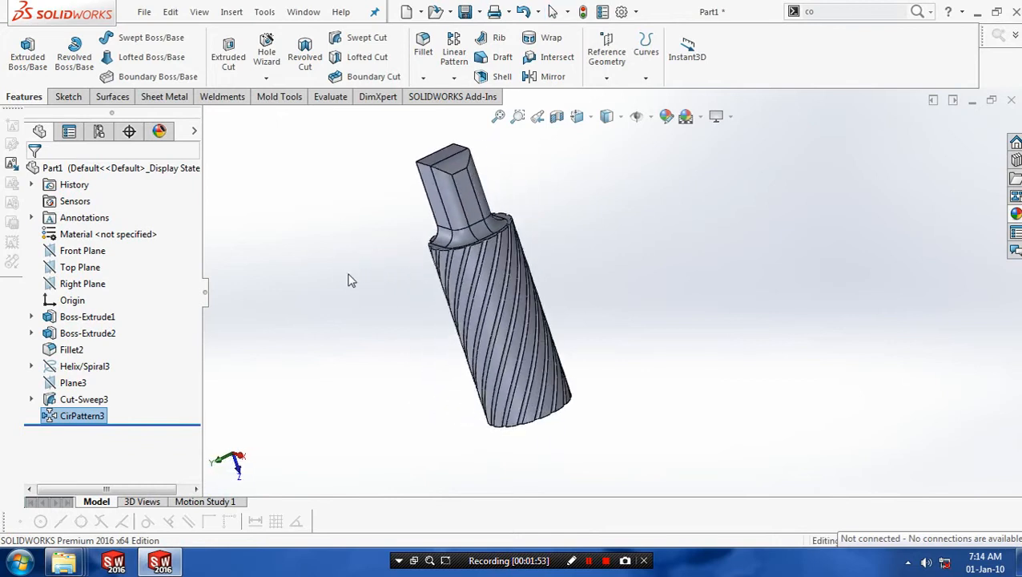
pyautogui.click(82, 283)
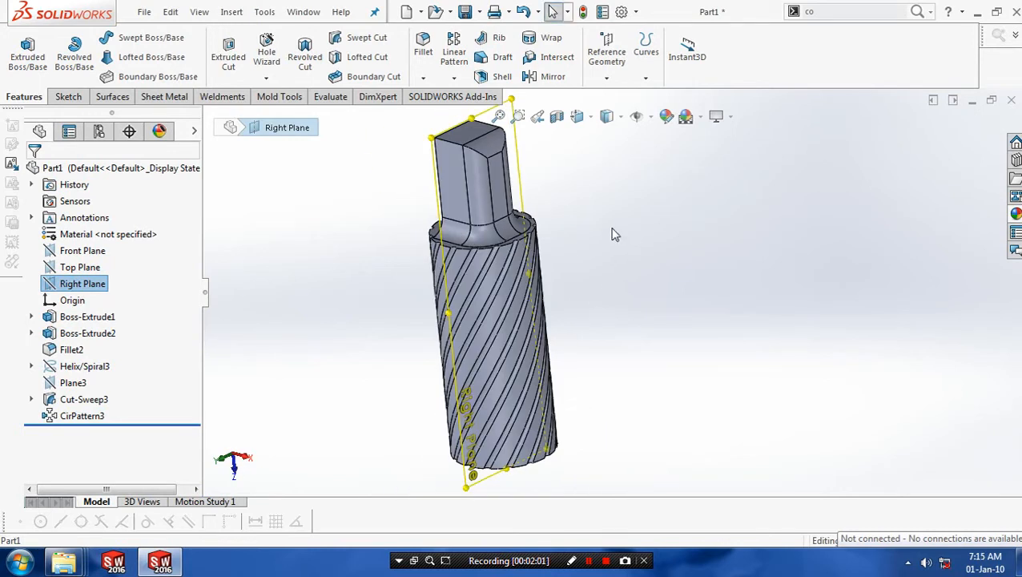
# Mirror Cut-Sweep3 and CirPattern3 across the Right Plane, producing Mirror9.
pyautogui.click(453, 82)
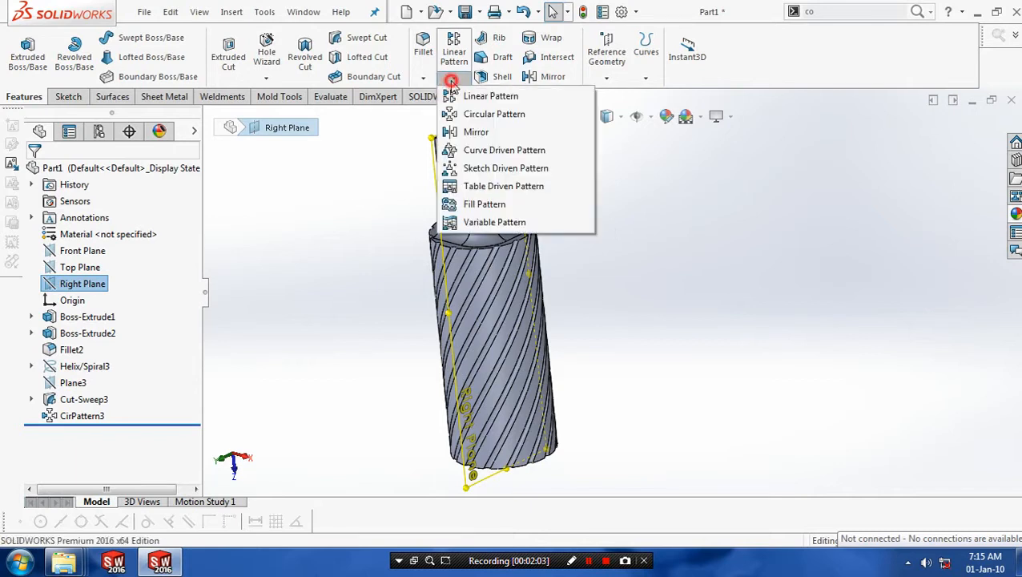
pyautogui.moveTo(502, 96)
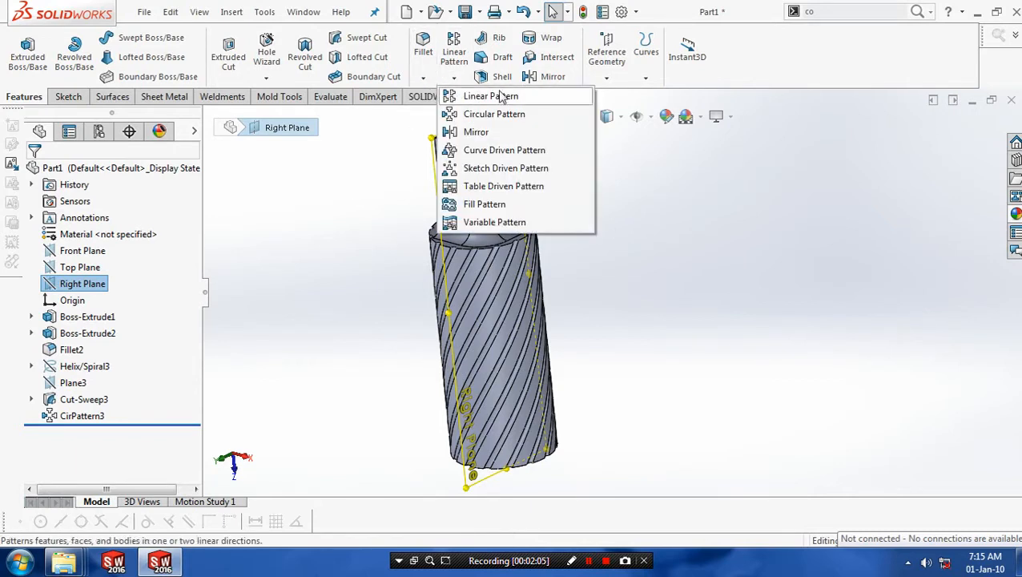
pyautogui.moveTo(486, 133)
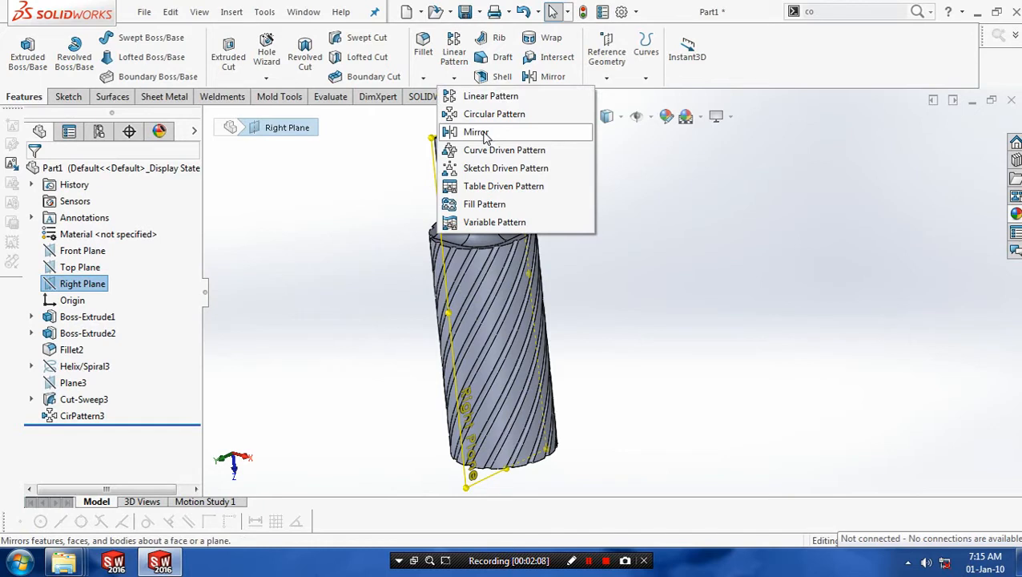
pyautogui.click(475, 131)
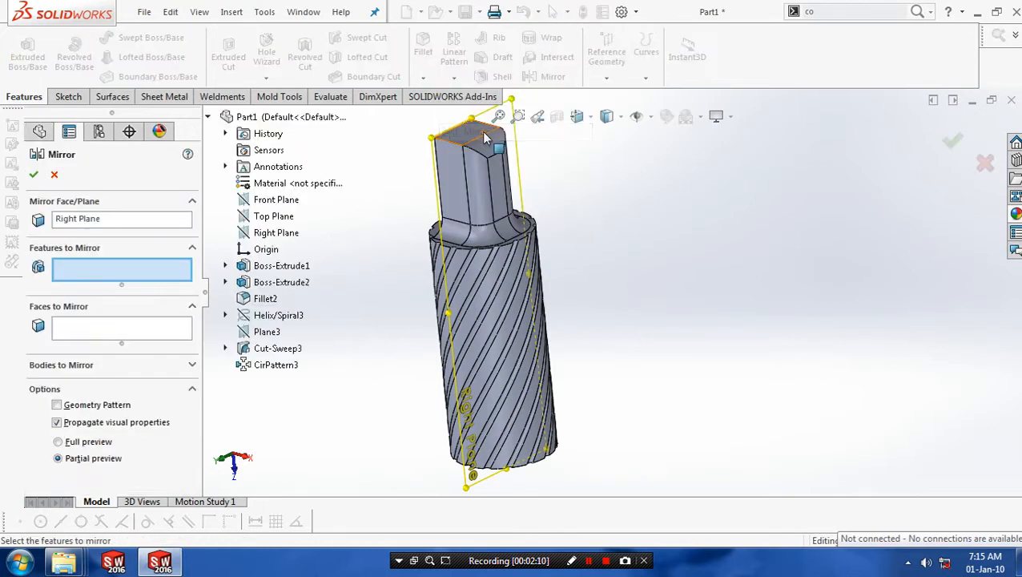
pyautogui.click(276, 232)
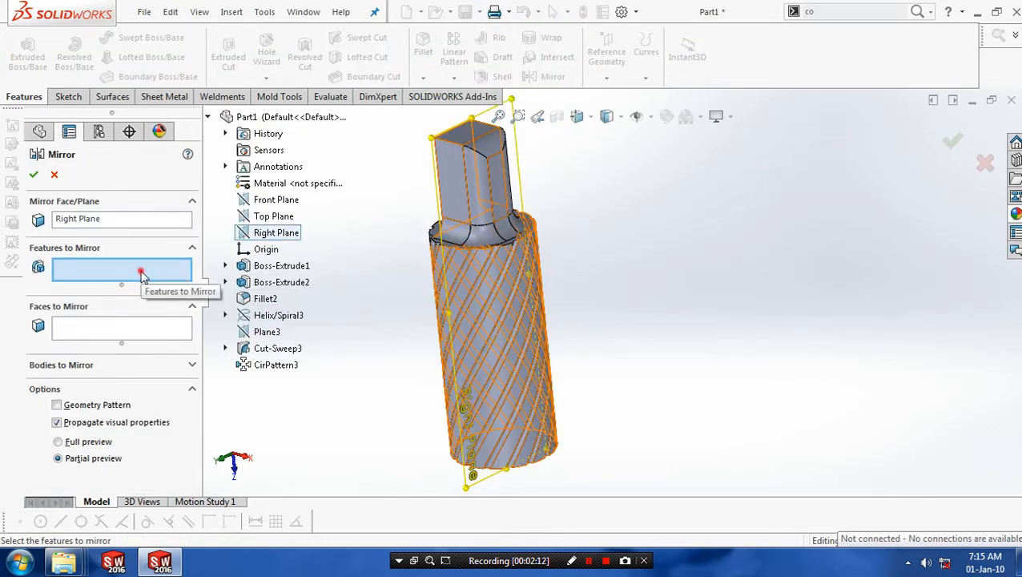
pyautogui.click(277, 347)
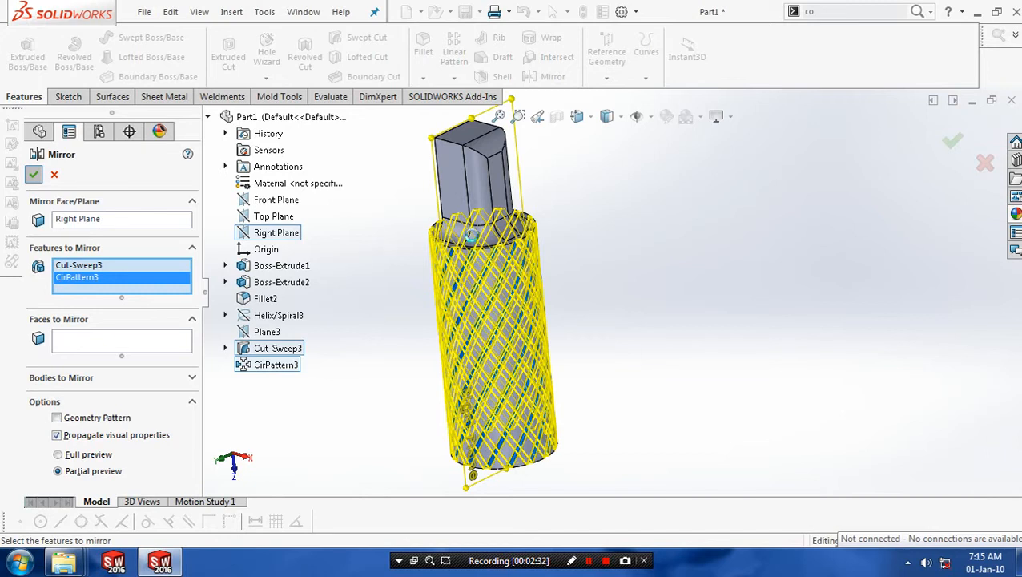
pyautogui.click(33, 174)
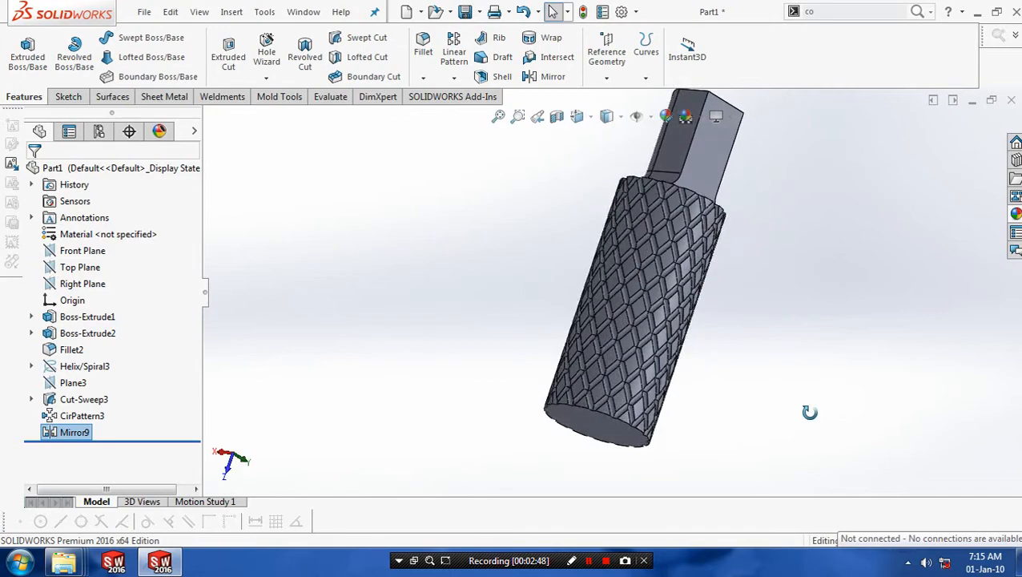
# Orbit the shaft and select Cut-Sweep3, CirPattern3 and Mirror9 in the feature tree.
pyautogui.moveTo(809, 411); pyautogui.dragTo(297, 371)
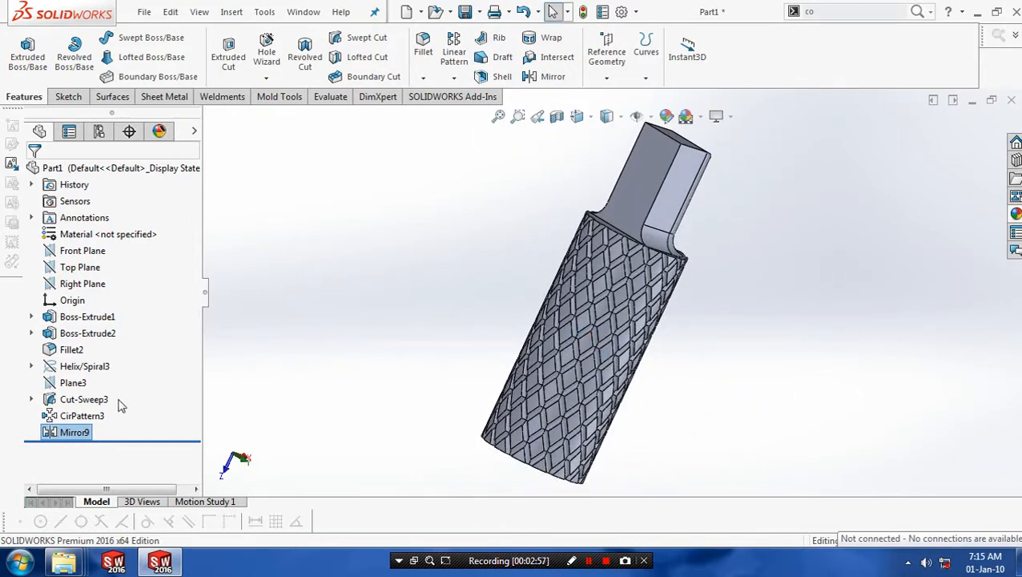
pyautogui.click(83, 399)
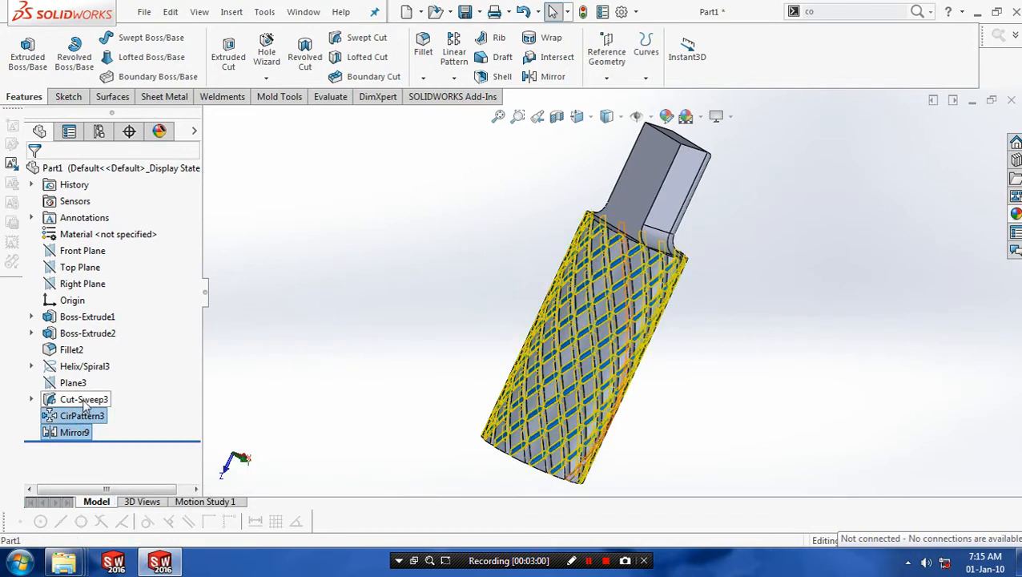
# Apply a pink appearance to the selected knurl features and orbit to inspect both ends.
pyautogui.rightClick(84, 399)
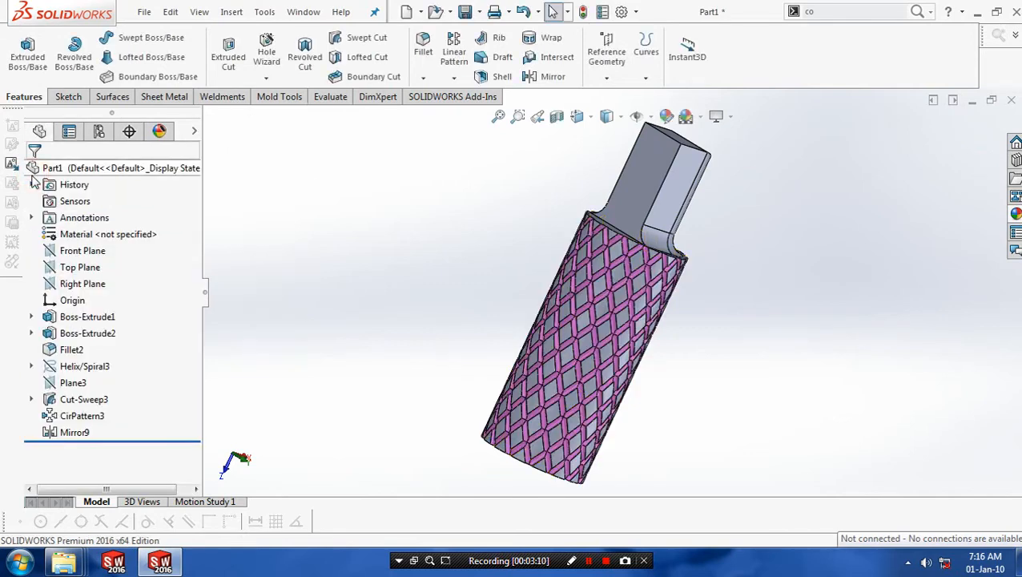
pyautogui.moveTo(624, 280); pyautogui.dragTo(689, 296)
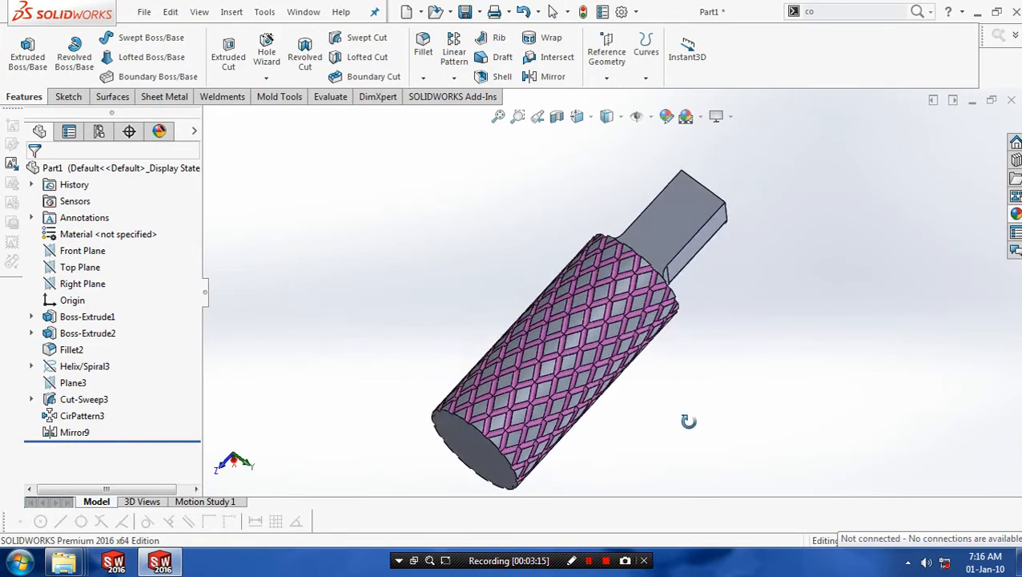
pyautogui.moveTo(689, 421); pyautogui.dragTo(446, 342)
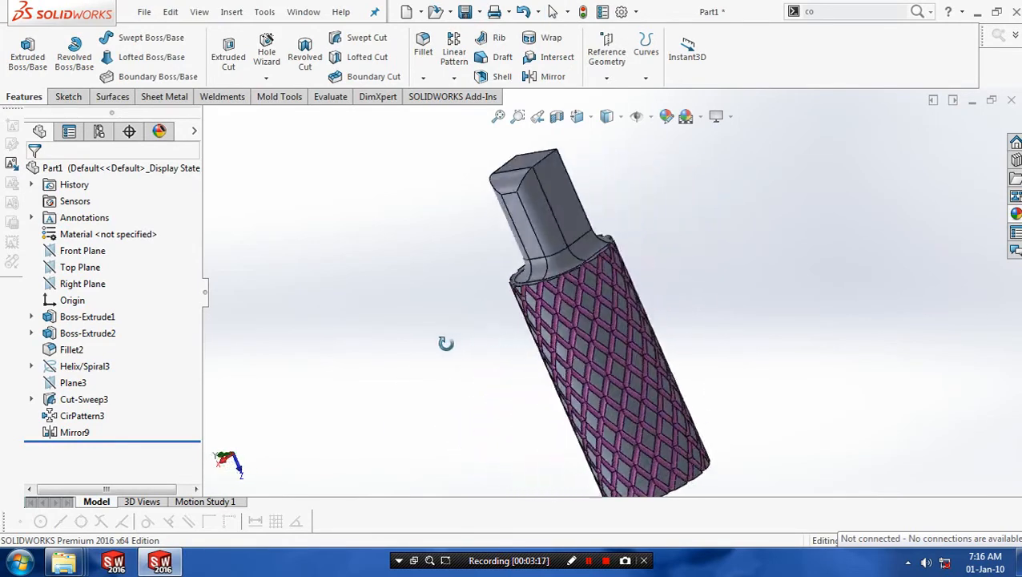